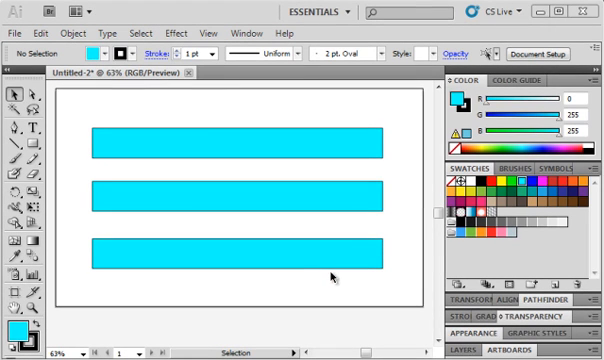
{"action": "mouse_move", "coordinate": [364, 292]}
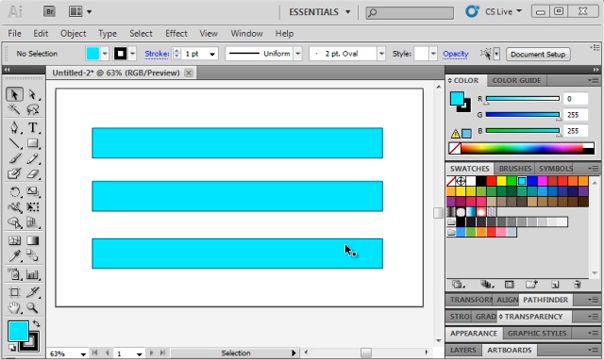
{"action": "mouse_move", "coordinate": [408, 206]}
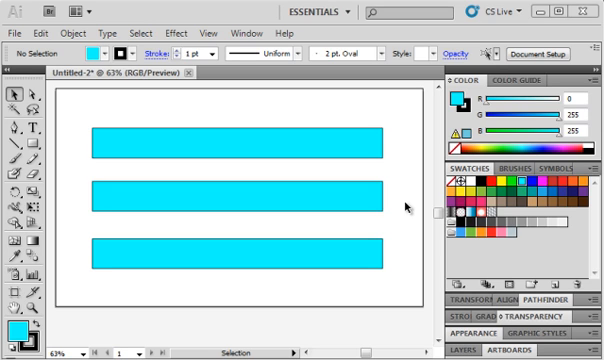
{"action": "mouse_move", "coordinate": [80, 180]}
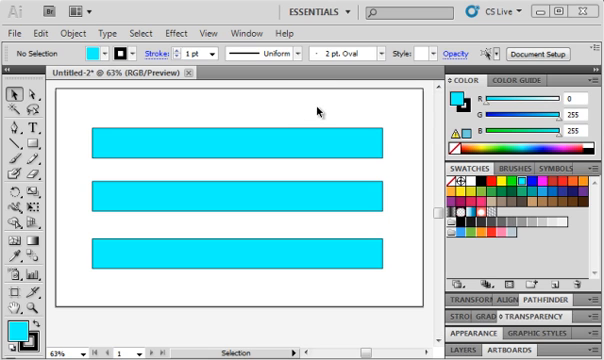
{"action": "mouse_move", "coordinate": [256, 38]}
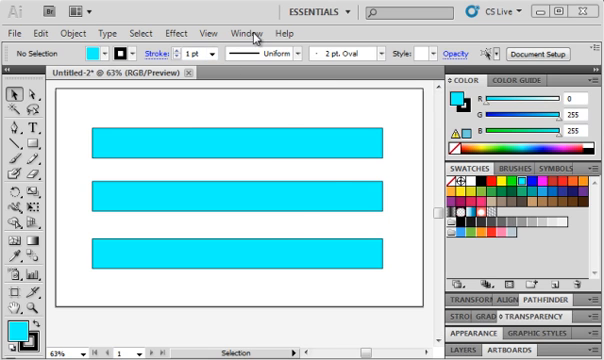
Show the Color panel and set its sliders to HSB mode via the flyout menu
{"action": "left_click", "coordinate": [244, 32]}
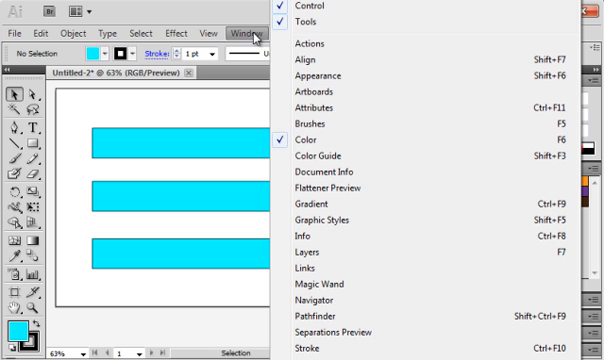
{"action": "mouse_move", "coordinate": [354, 124]}
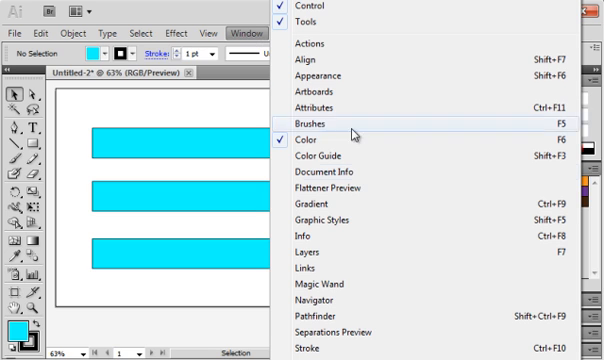
{"action": "mouse_move", "coordinate": [314, 140]}
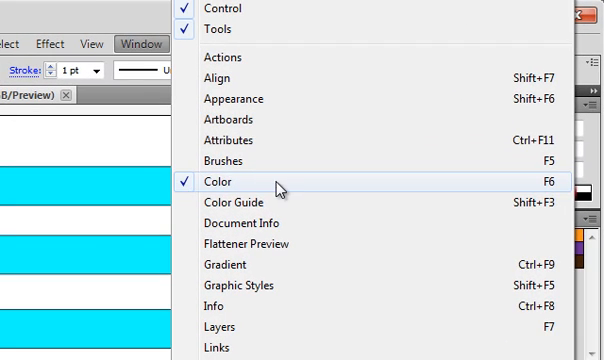
{"action": "left_click", "coordinate": [218, 180]}
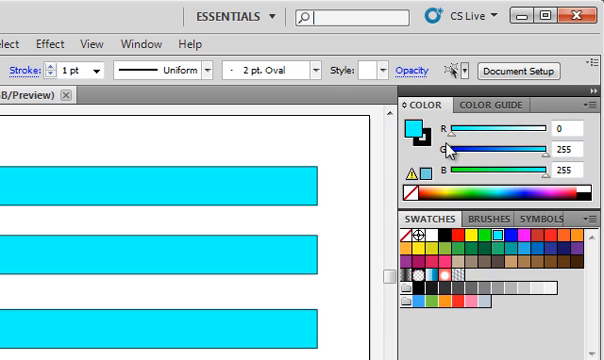
{"action": "mouse_move", "coordinate": [456, 178]}
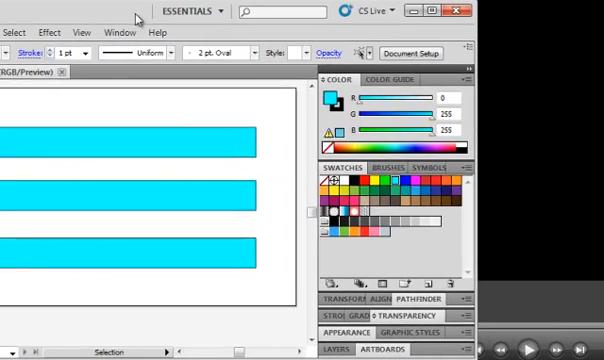
{"action": "left_click", "coordinate": [470, 80]}
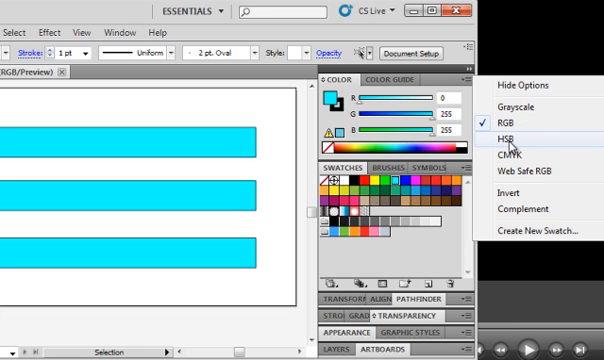
{"action": "left_click", "coordinate": [508, 140]}
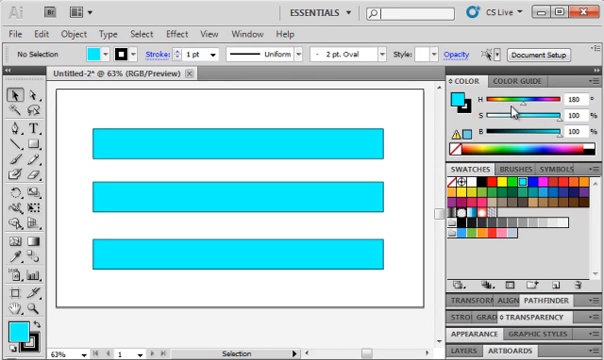
{"action": "mouse_move", "coordinate": [570, 140]}
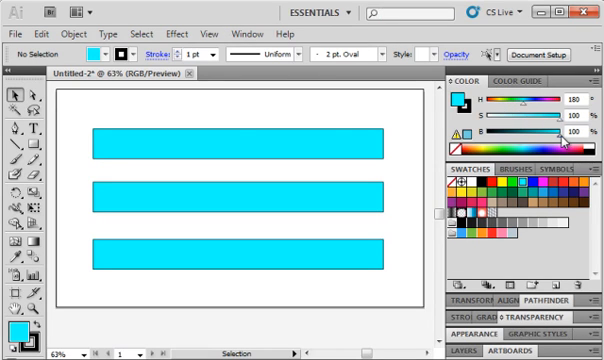
{"action": "left_click", "coordinate": [230, 150]}
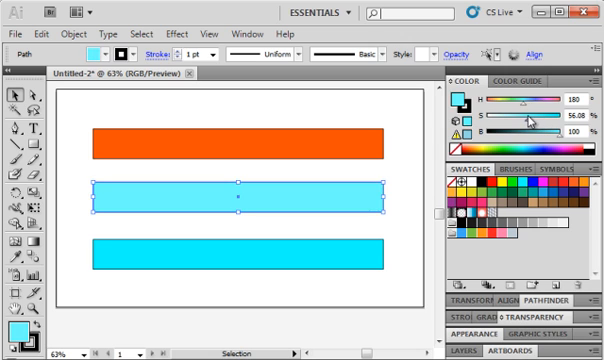
Shift the middle rectangle's hue to 240 blue and lower saturation to a pale lavender
{"action": "left_click_drag", "start_coordinate": [540, 122], "coordinate": [504, 122]}
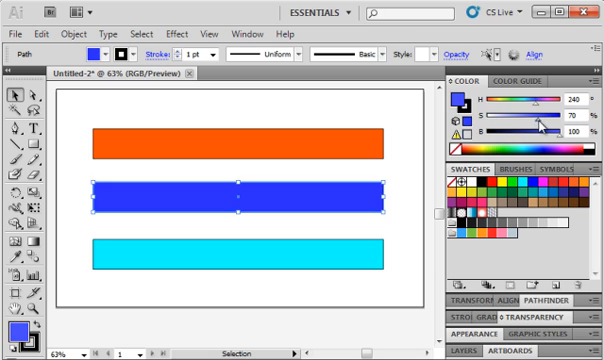
{"action": "left_click_drag", "start_coordinate": [544, 124], "coordinate": [520, 124]}
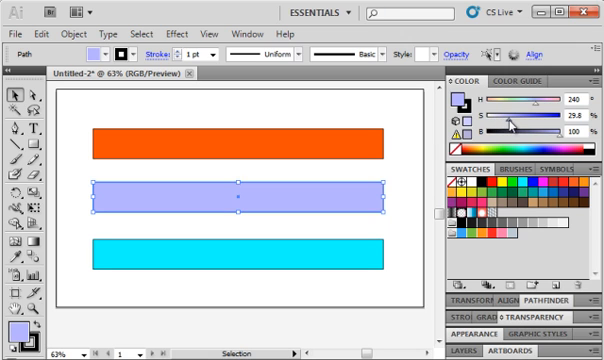
{"action": "left_click_drag", "start_coordinate": [500, 130], "coordinate": [524, 130]}
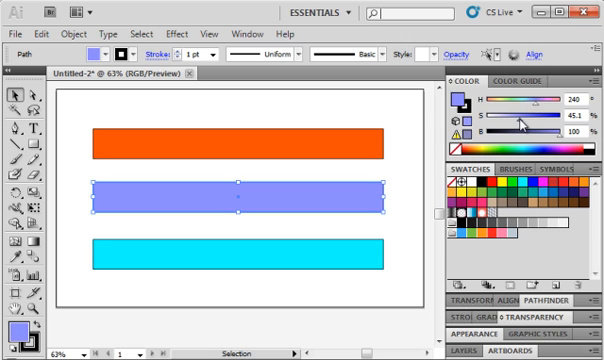
{"action": "left_click_drag", "start_coordinate": [520, 128], "coordinate": [500, 128]}
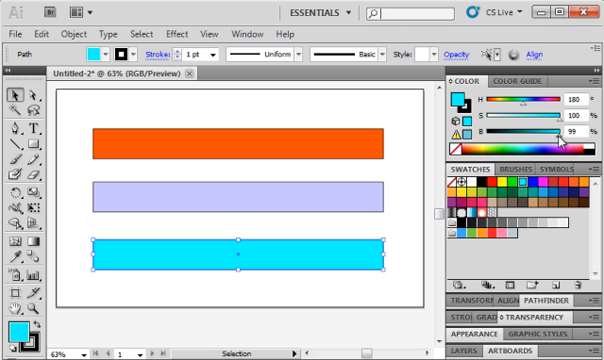
{"action": "left_click_drag", "start_coordinate": [560, 136], "coordinate": [548, 136]}
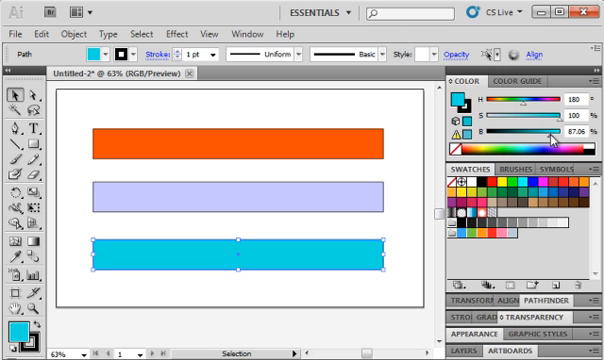
{"action": "left_click_drag", "start_coordinate": [564, 134], "coordinate": [540, 134]}
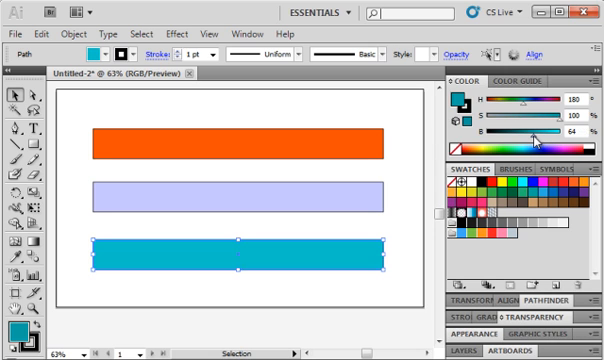
{"action": "left_click_drag", "start_coordinate": [544, 136], "coordinate": [532, 136]}
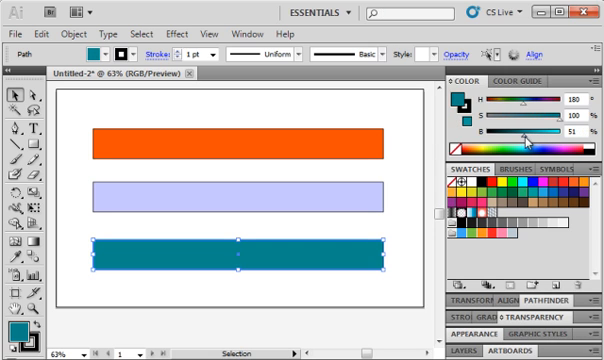
{"action": "left_click_drag", "start_coordinate": [544, 140], "coordinate": [510, 140]}
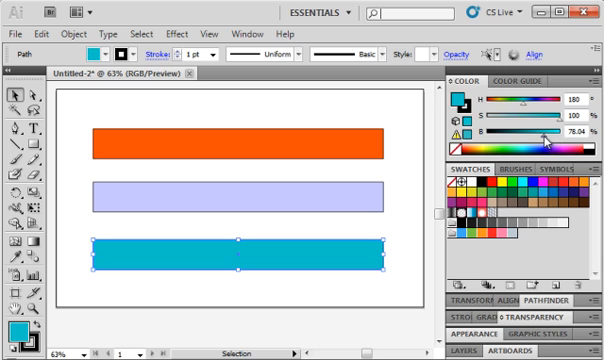
{"action": "left_click_drag", "start_coordinate": [560, 136], "coordinate": [540, 136]}
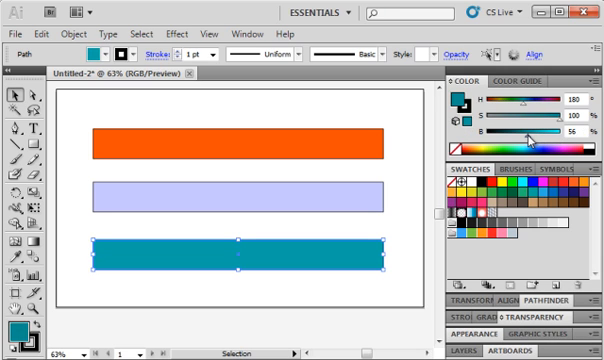
{"action": "left_click_drag", "start_coordinate": [520, 138], "coordinate": [548, 138]}
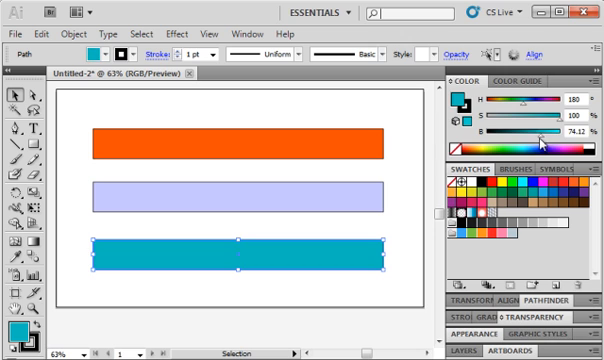
{"action": "left_click_drag", "start_coordinate": [520, 136], "coordinate": [544, 136]}
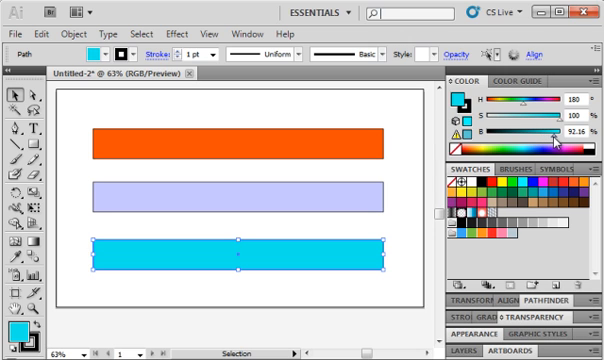